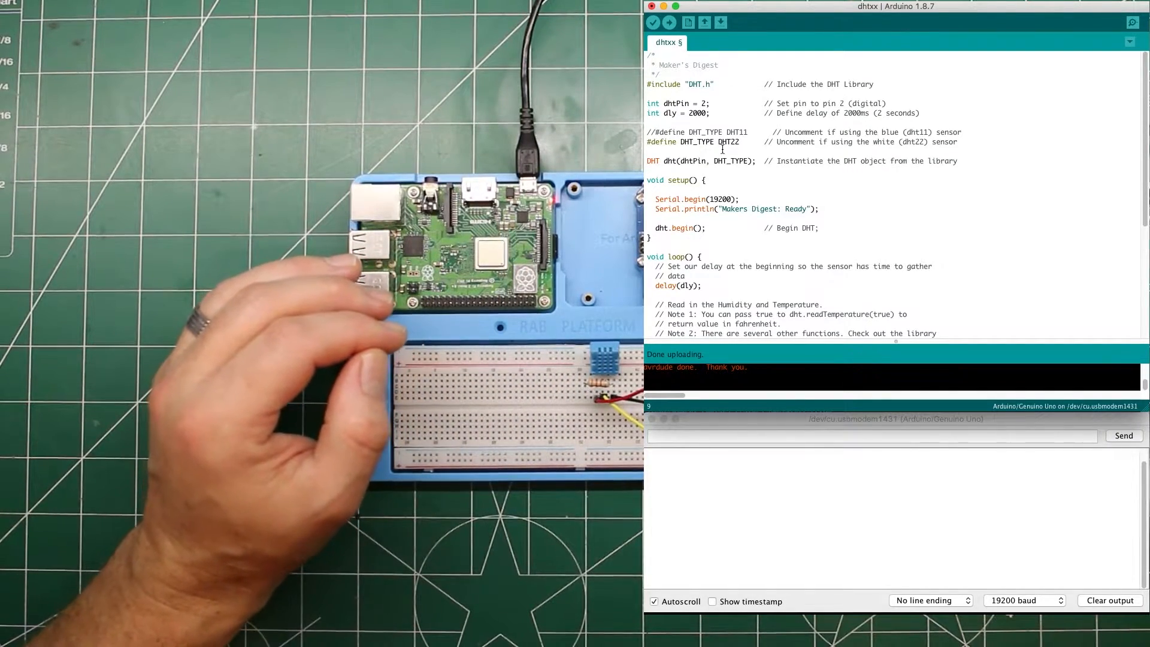
- Comment out the DHT22 define line and uncomment the DHT11 define in the sketch
{"action": "left_click", "coordinate": [658, 132]}
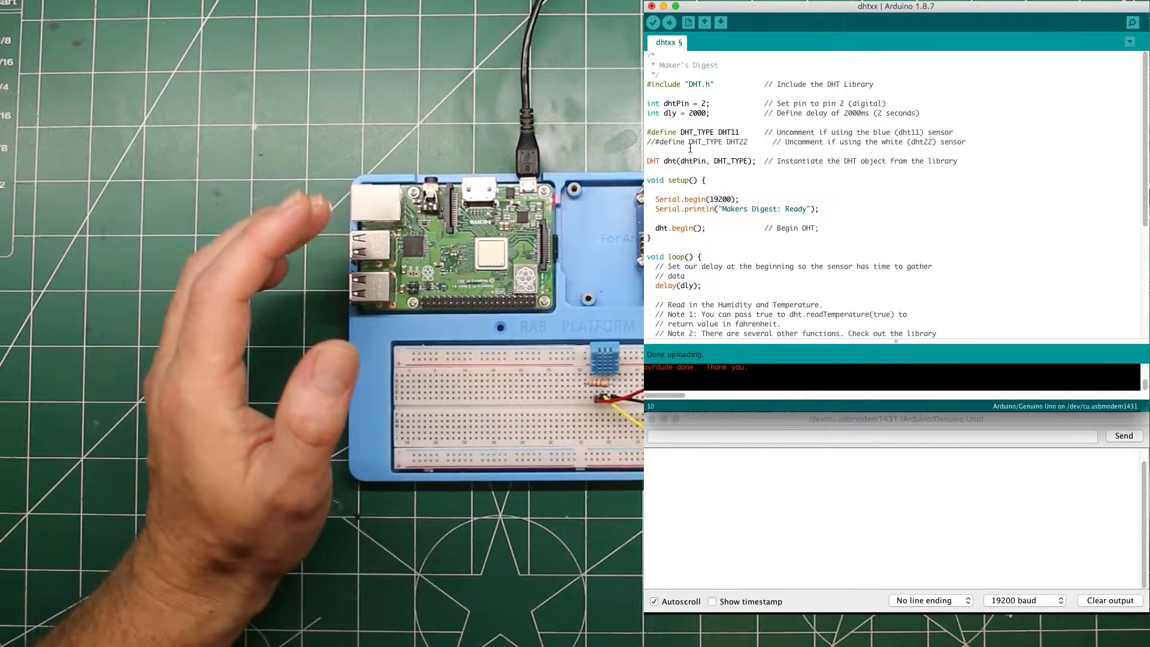
{"action": "double_click", "coordinate": [691, 160]}
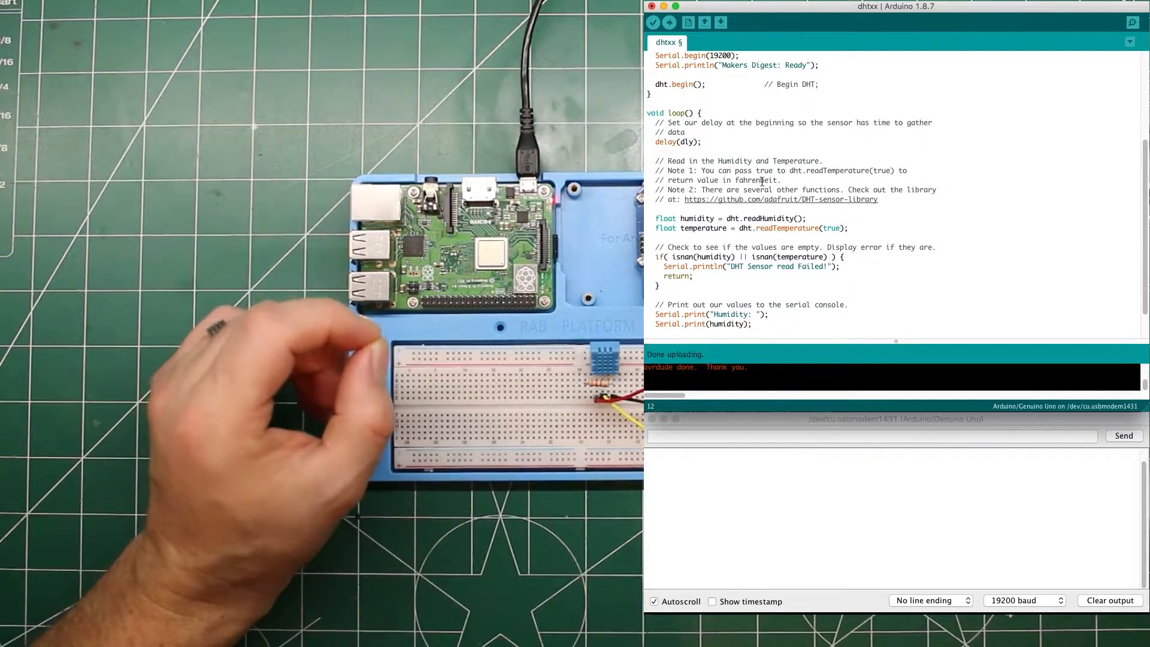
{"action": "double_click", "coordinate": [881, 170]}
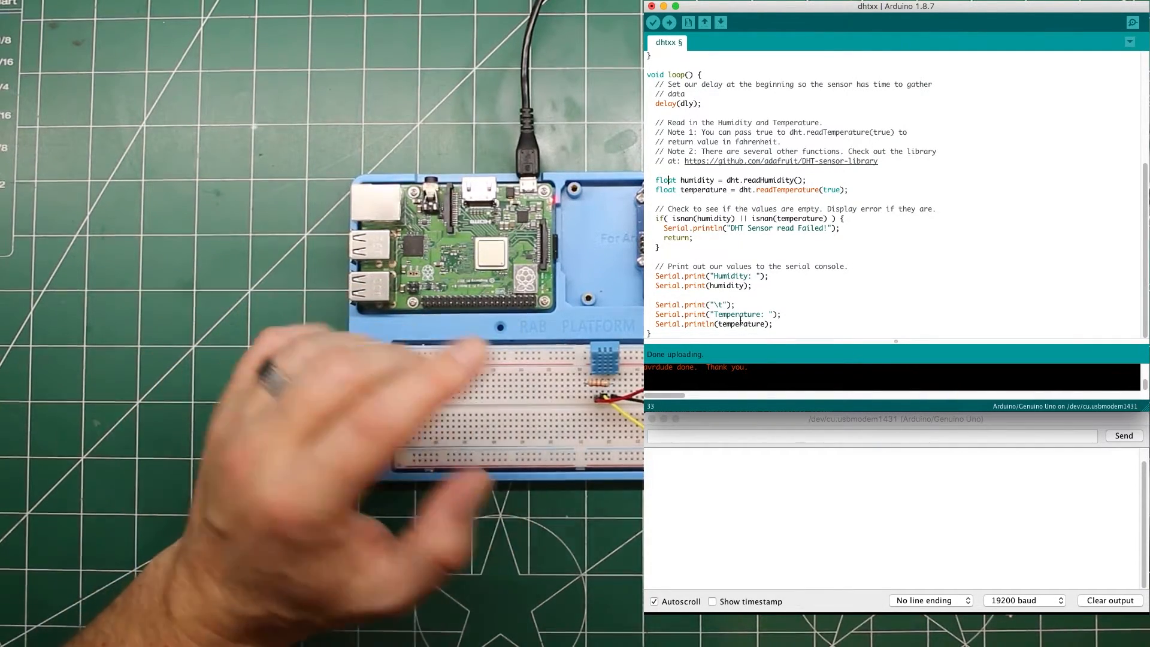
{"action": "left_click", "coordinate": [669, 21]}
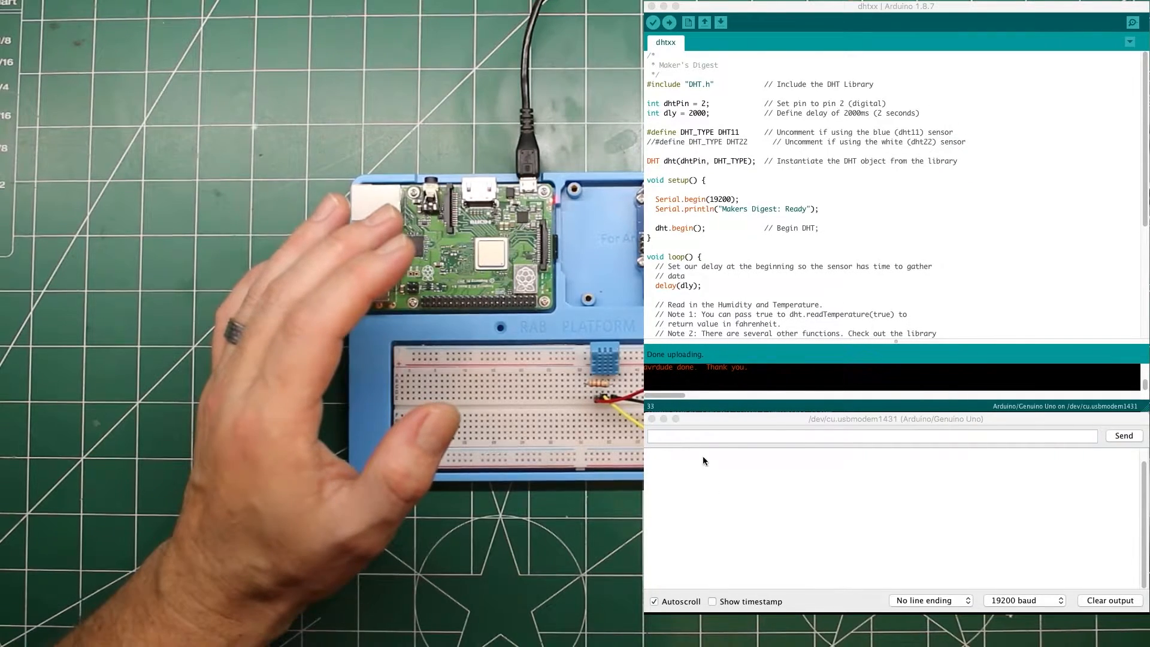
{"action": "mouse_move", "coordinate": [706, 472]}
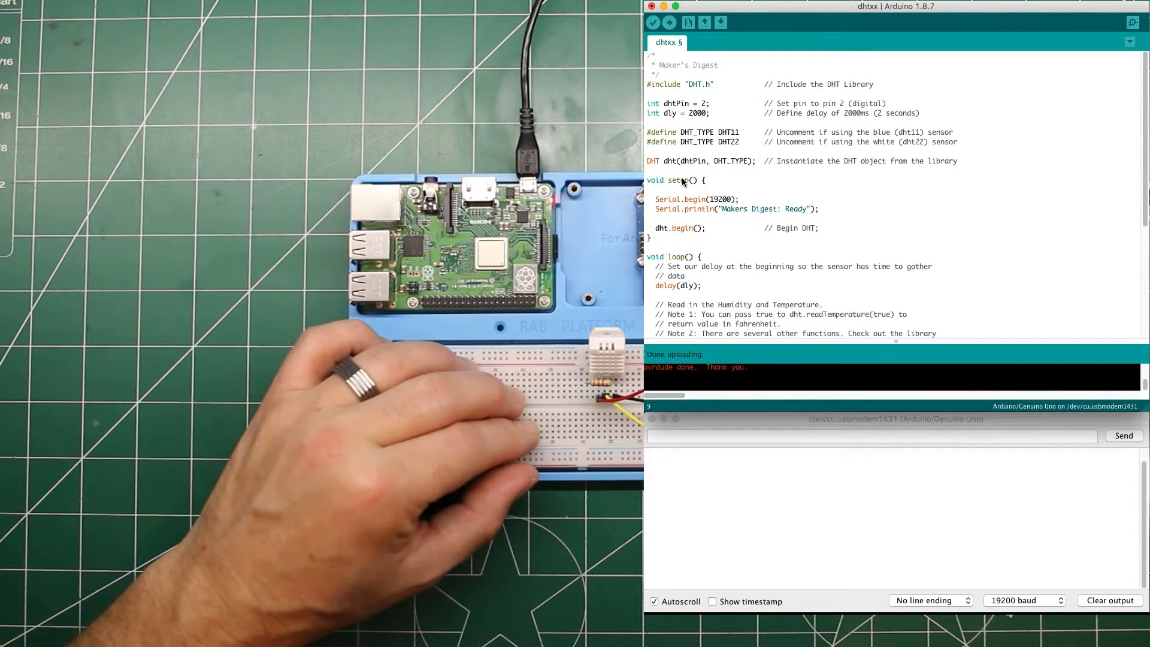
- Add // before the DHT11 define so only the DHT22 define stays active
{"action": "type", "text": "//"}
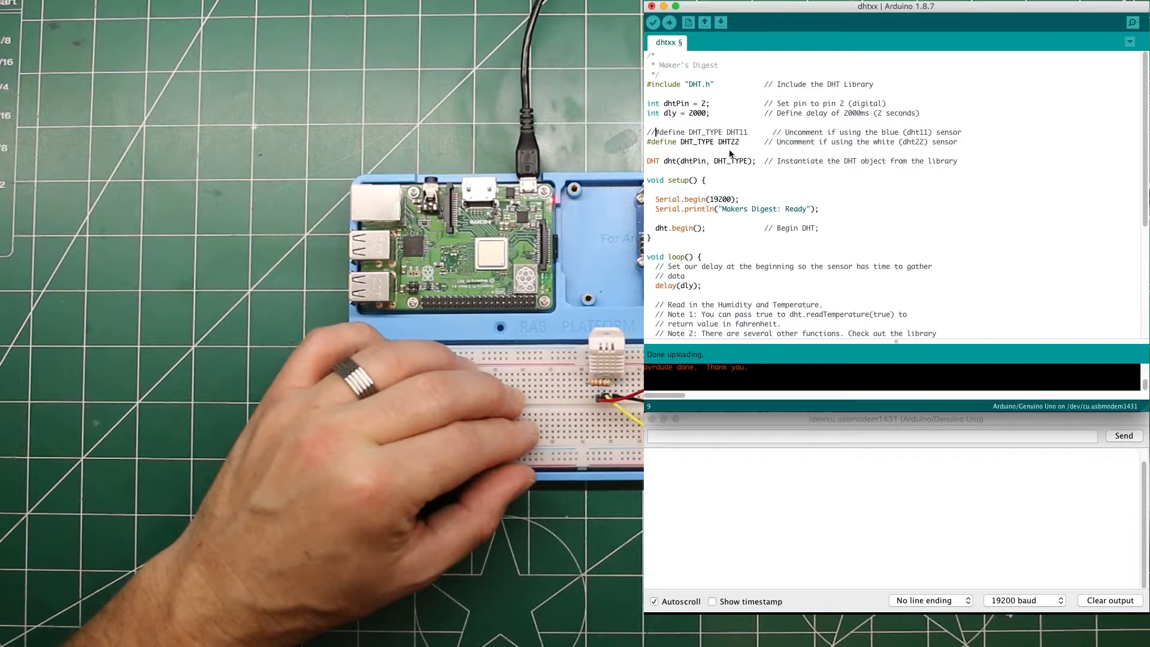
{"action": "left_click", "coordinate": [668, 22]}
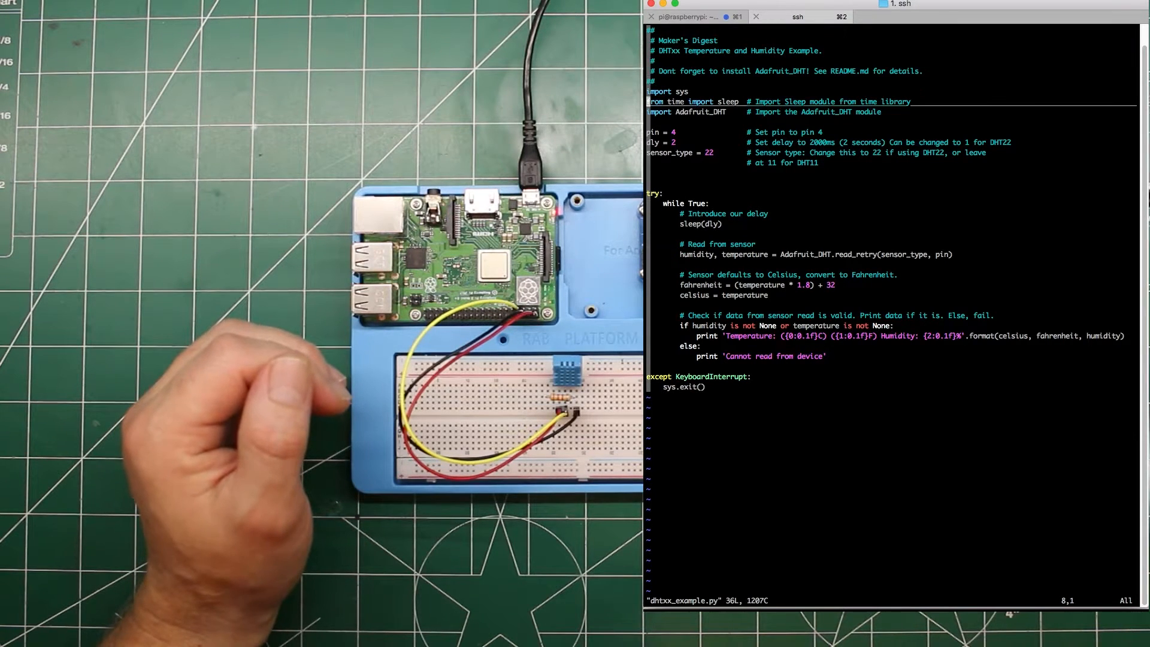
- Change sensor_type to 11 in dhtxx_example.py, then save and exit vim
{"action": "key", "text": "Up"}
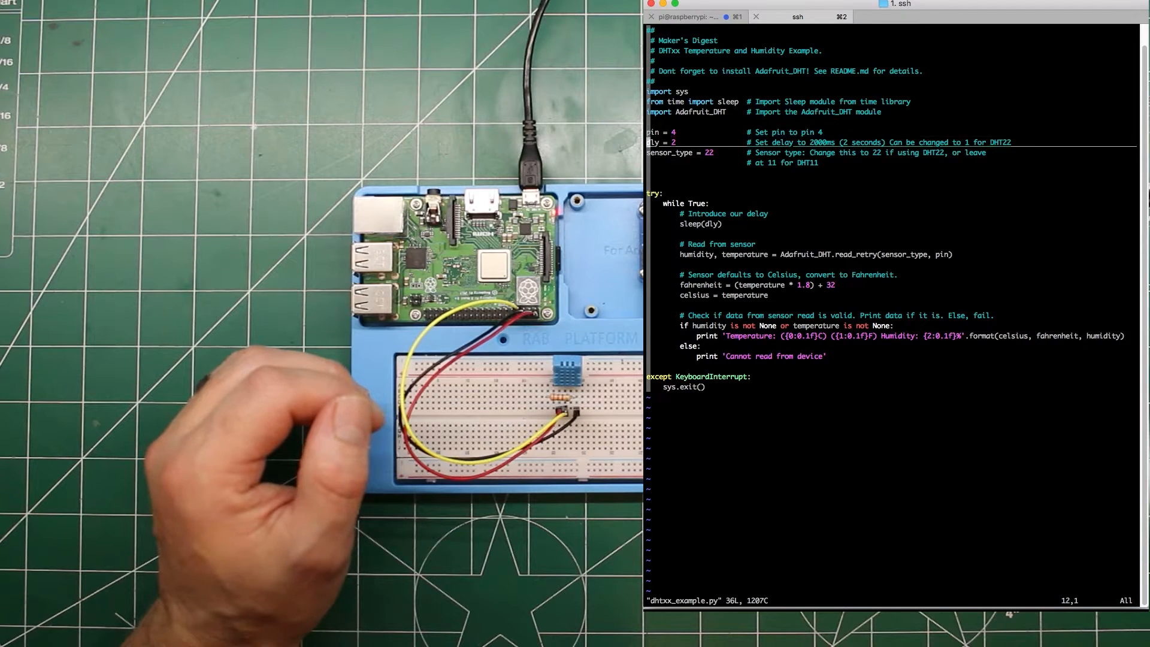
{"action": "key", "text": "Up"}
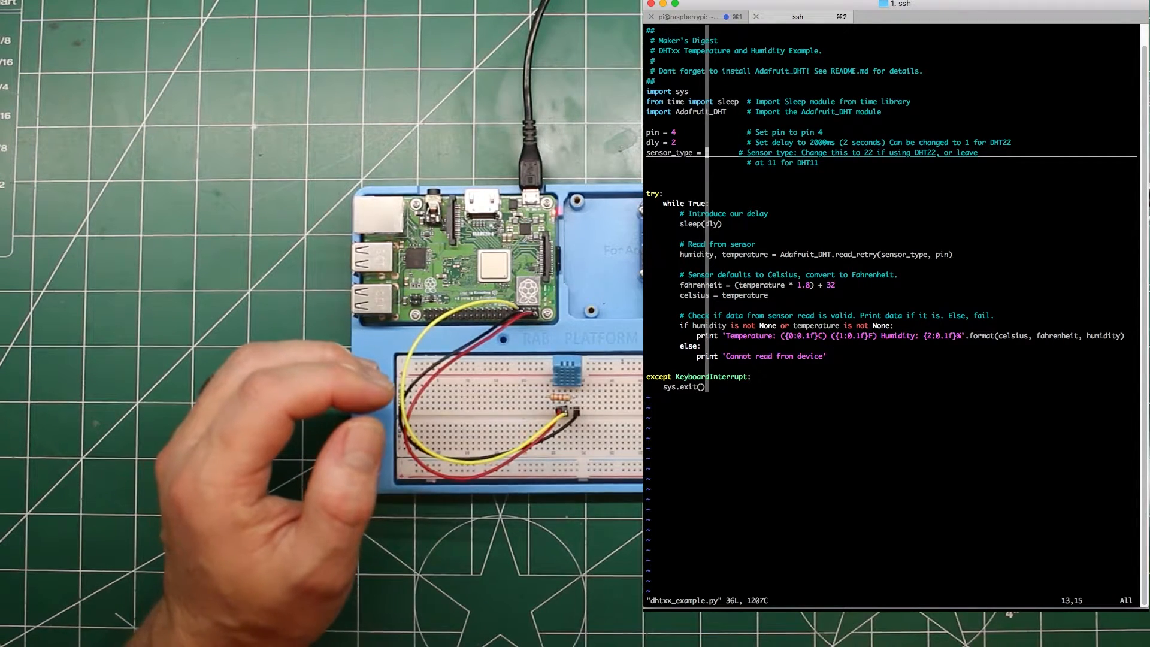
{"action": "type", "text": "11"}
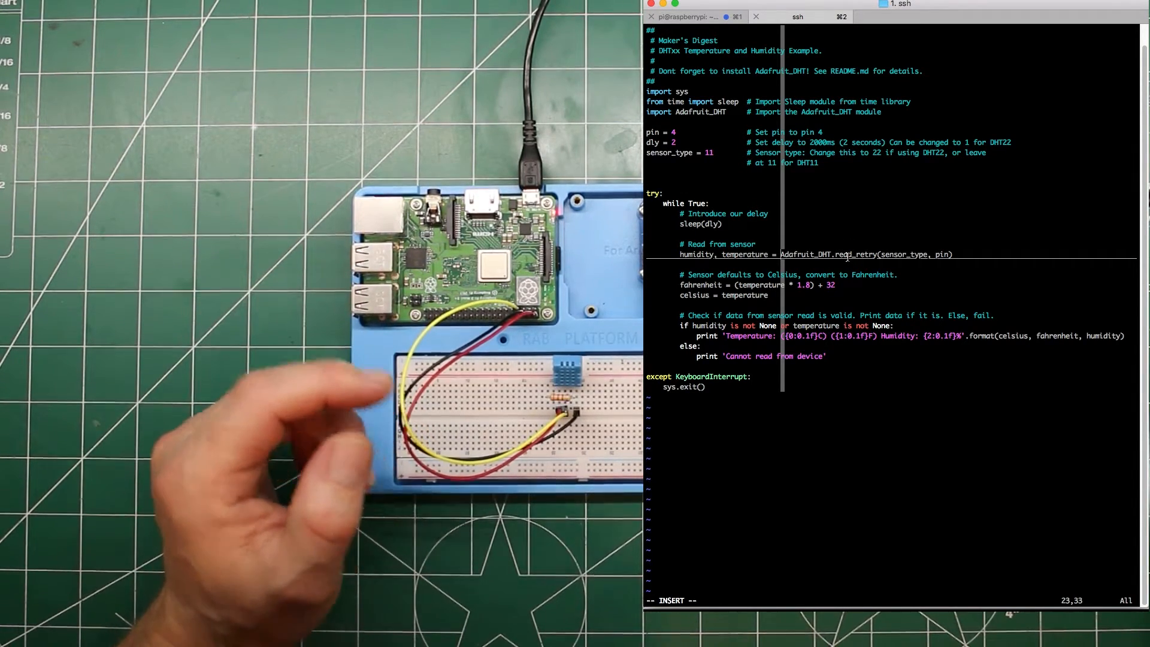
{"action": "key", "text": "Down"}
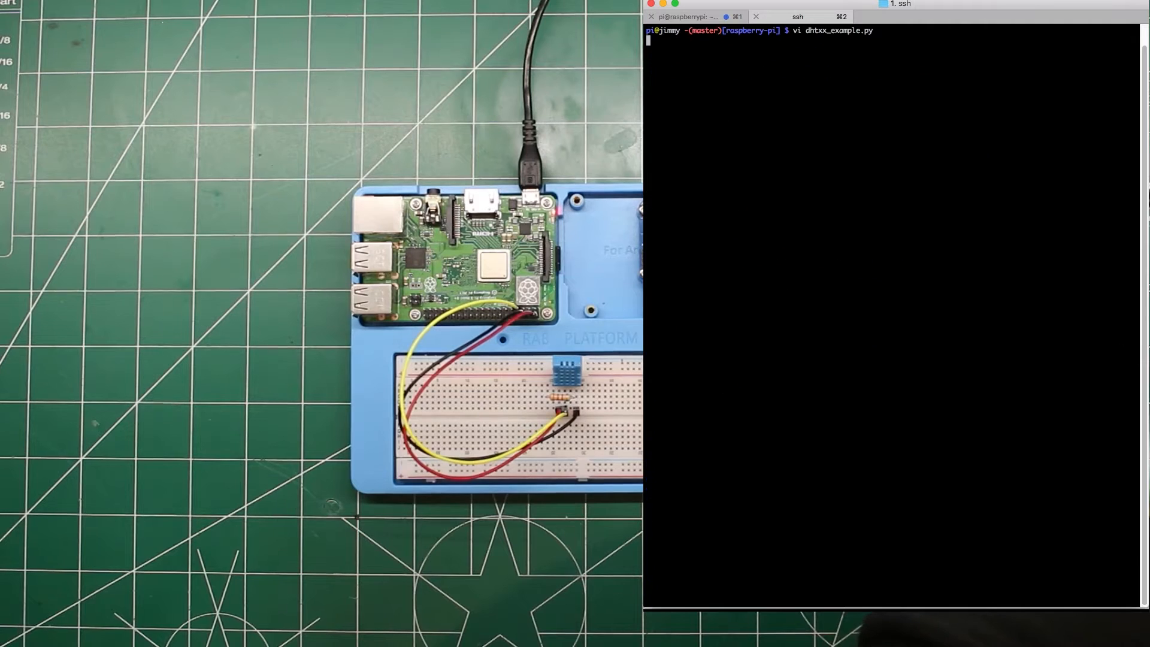
- Run sudo python dhtxx_example.py and stop it after it prints implausible readings
{"action": "type", "text": "ster)[raspberry-pi] $ s"}
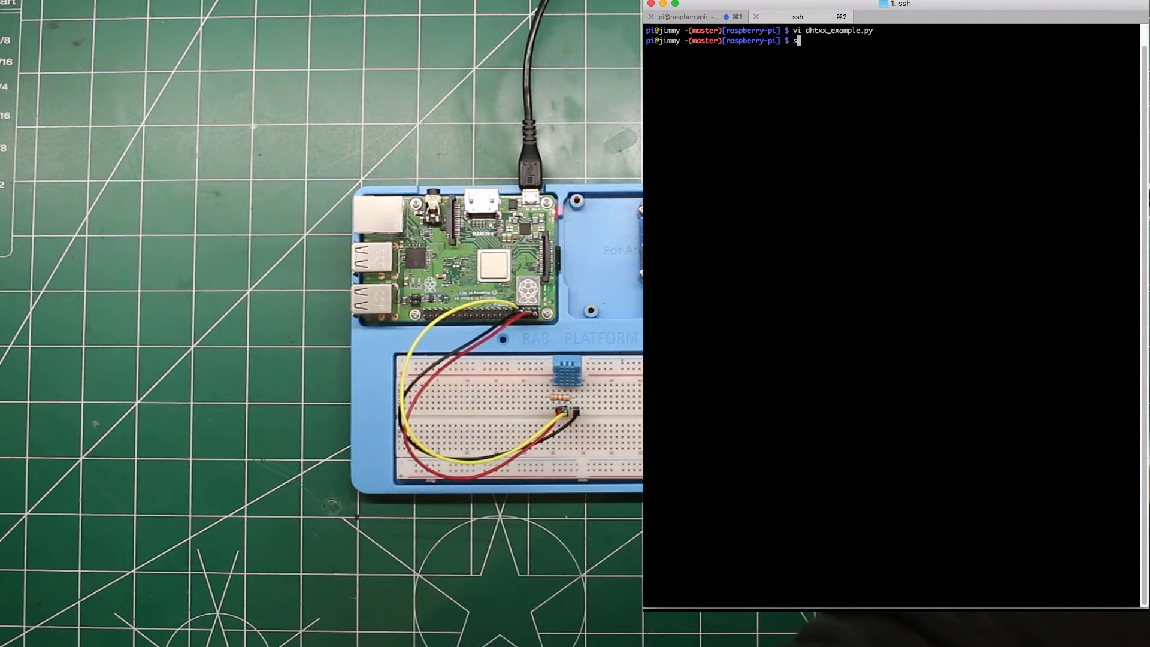
{"action": "type", "text": "udo python dhtxx_example.py"}
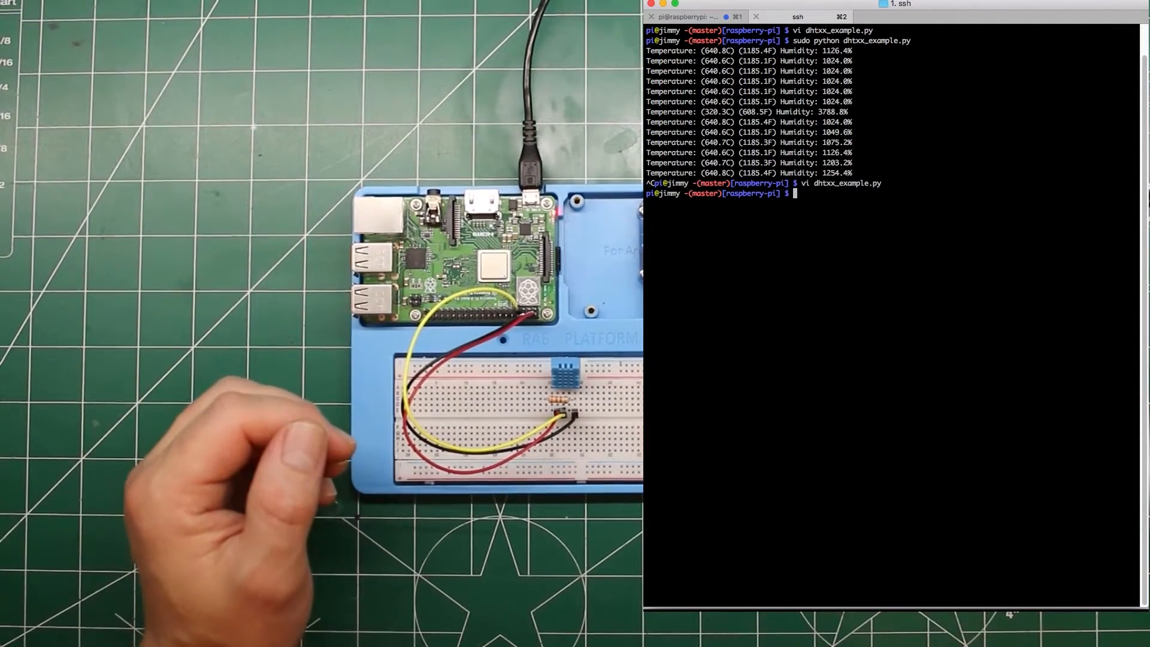
- Rerun sudo python dhtxx_example.py to get 25.0C and ~40% humidity readings, then stop it
{"action": "type", "text": "sudo python dhtxx_example.py"}
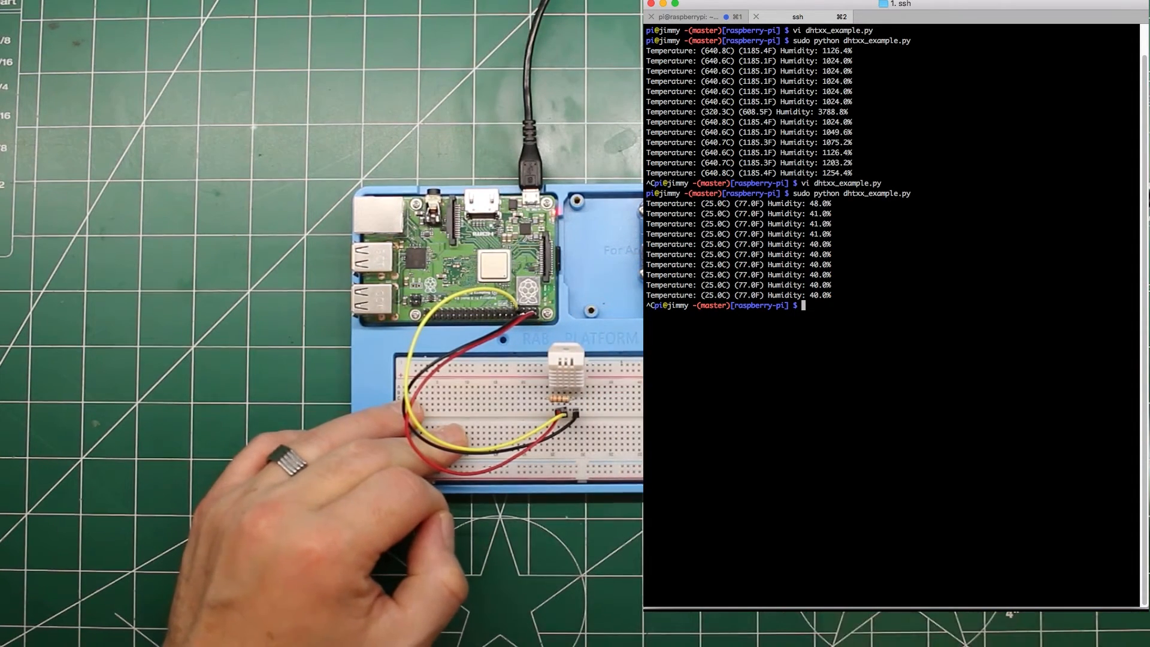
- Edit dhtxx_example.py in vi to sensor_type 22, save with :wq, and rerun it with sudo python
{"action": "type", "text": "vi dhtxx_example.py"}
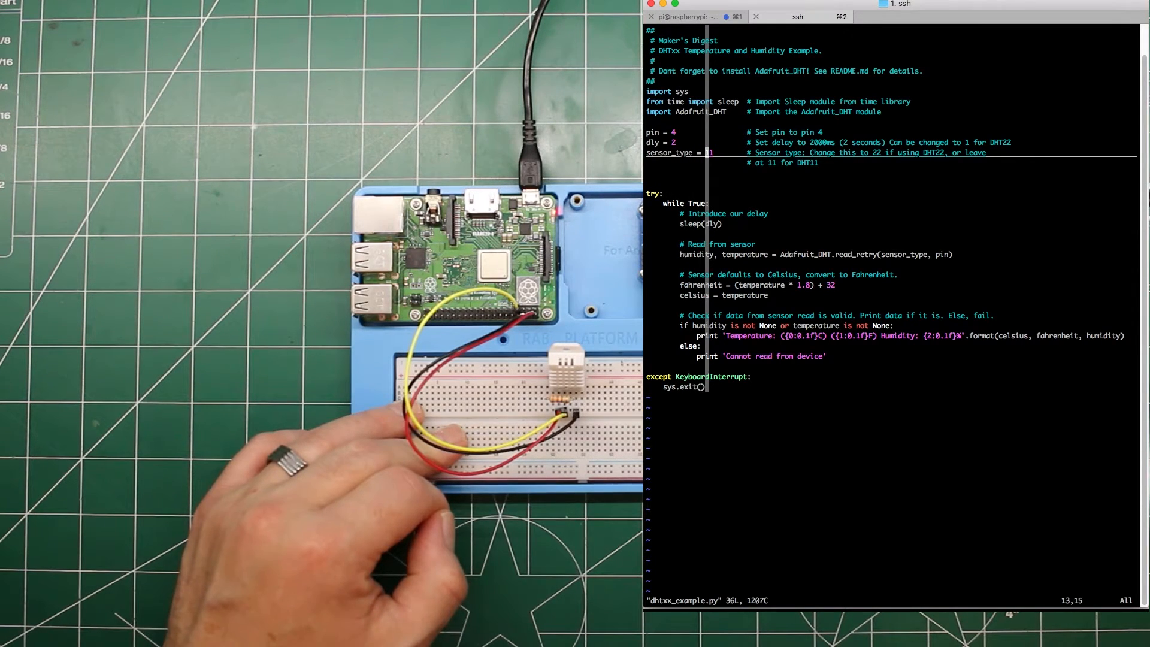
{"action": "type", "text": "22"}
{"action": "left_click", "coordinate": [891, 600]}
{"action": "type", "text": ":"}
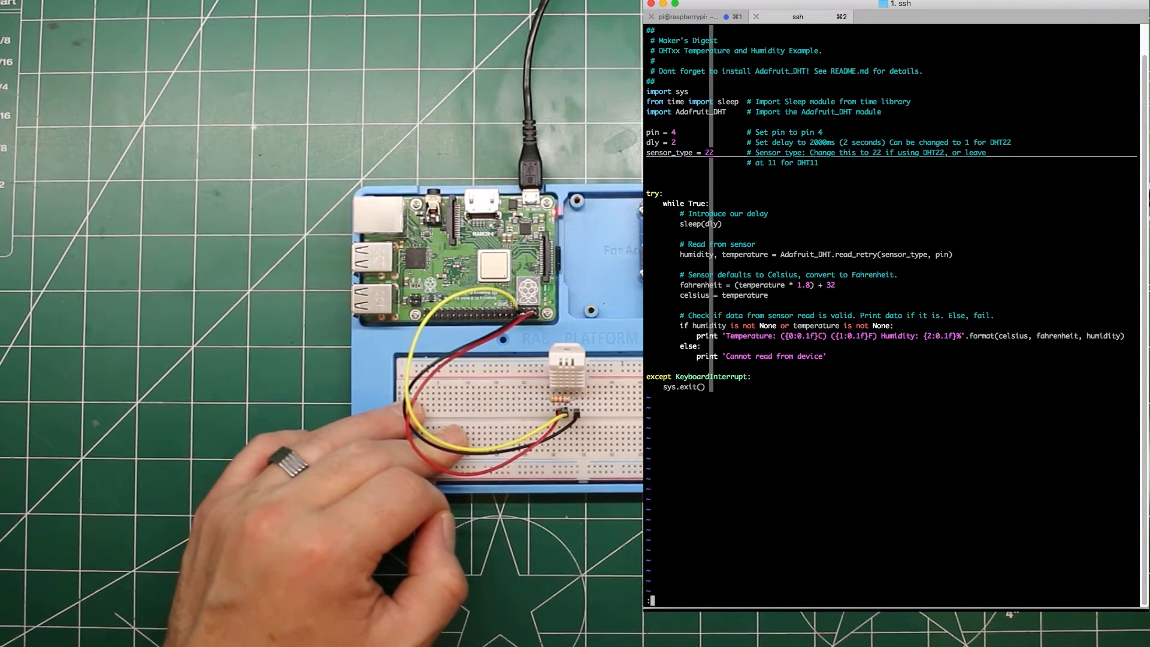
{"action": "type", "text": "wq"}
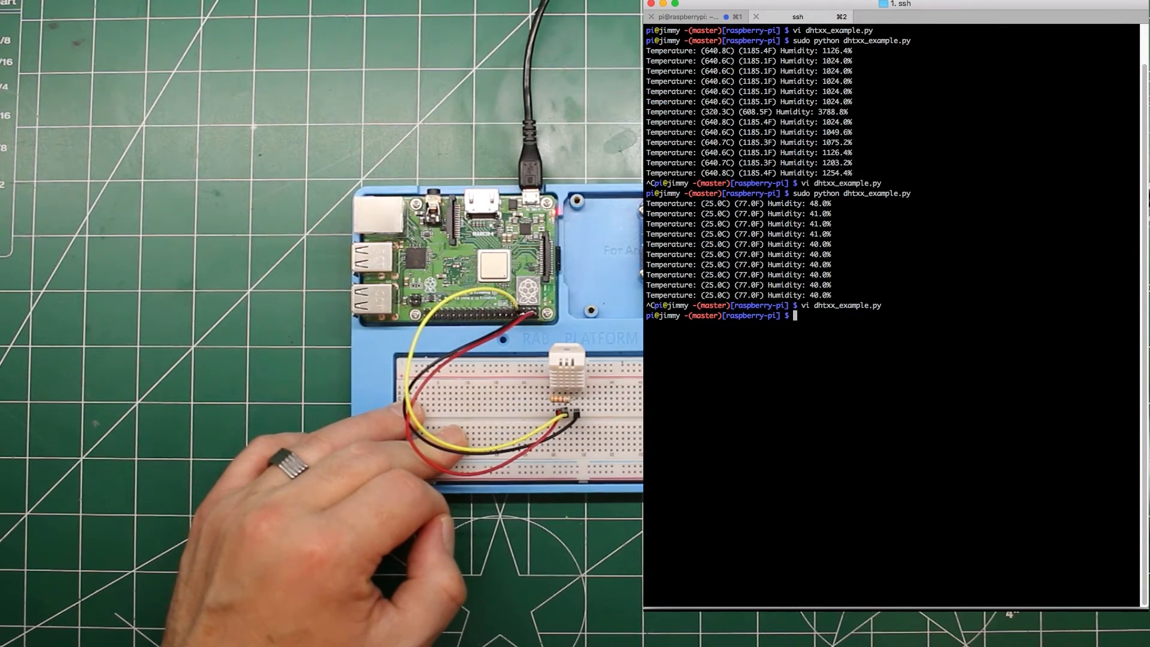
{"action": "type", "text": "sudo python dhtxx_example.py"}
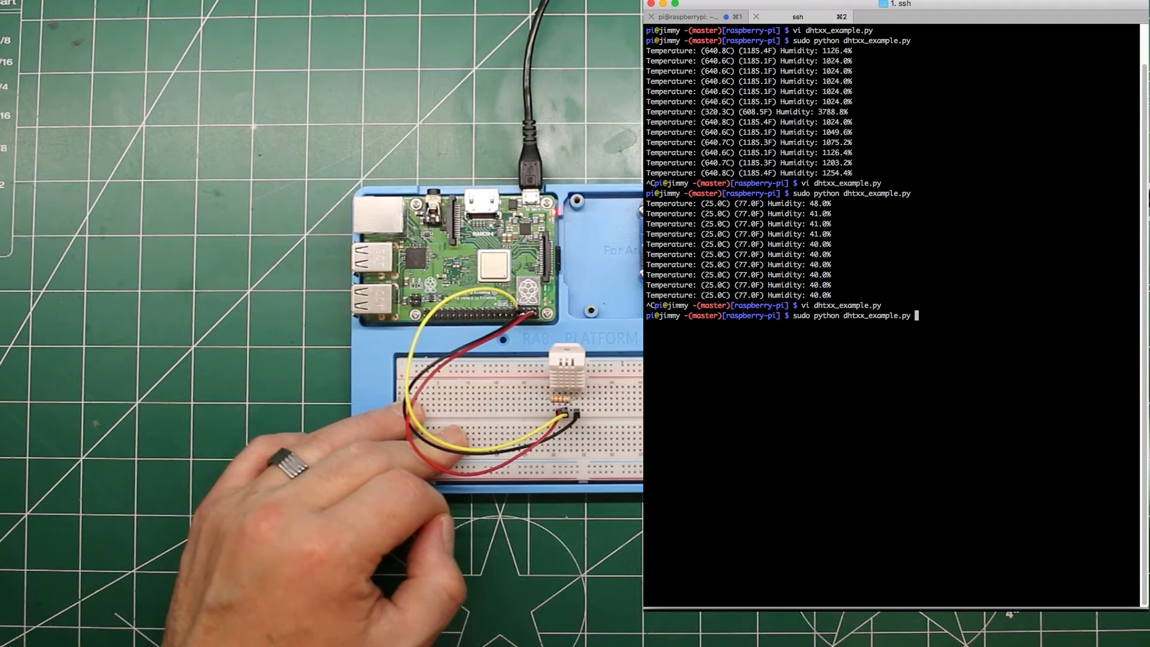